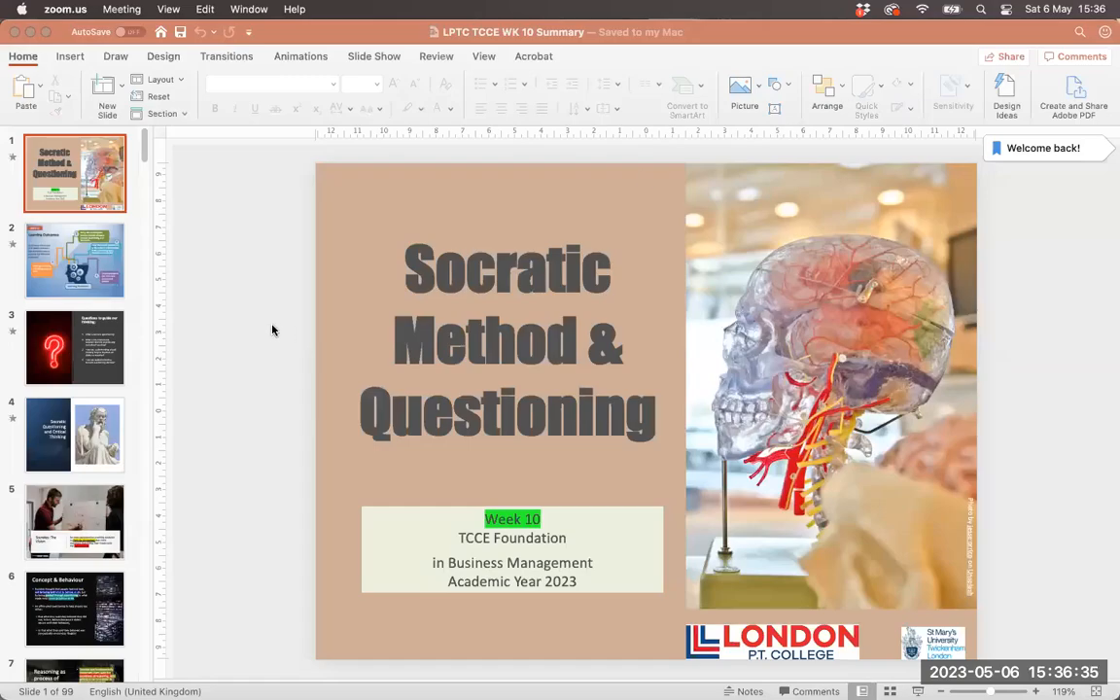
mouse_move(220, 295)
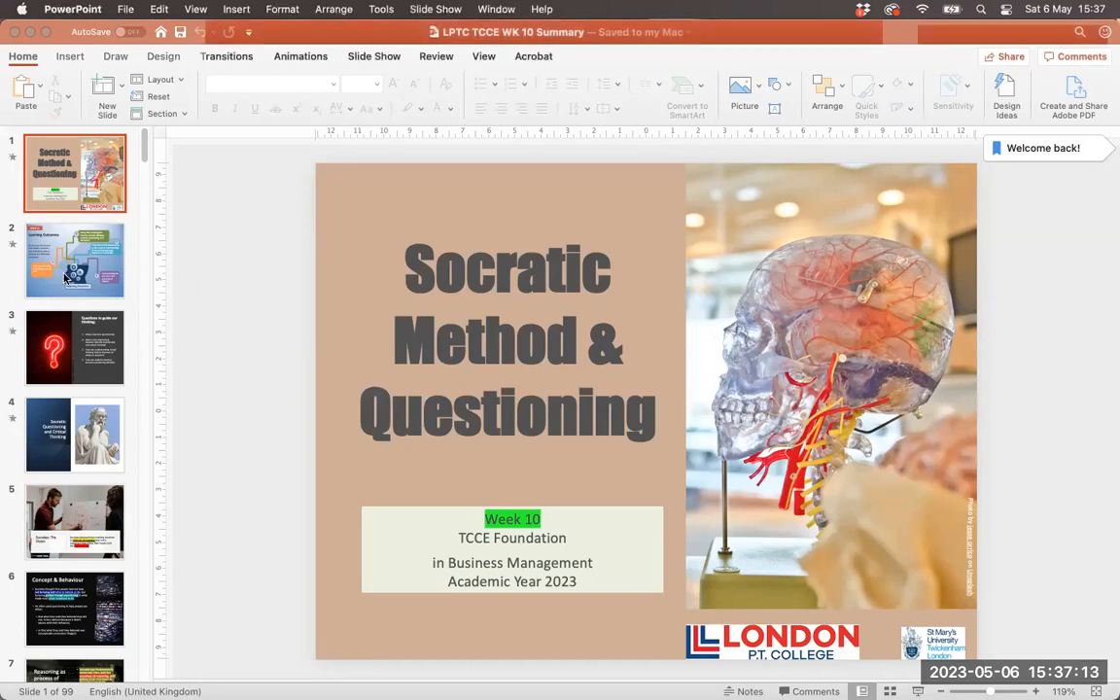
Show slide 2, 'Learning Outcomes', with its four numbered session outcomes.
click(74, 261)
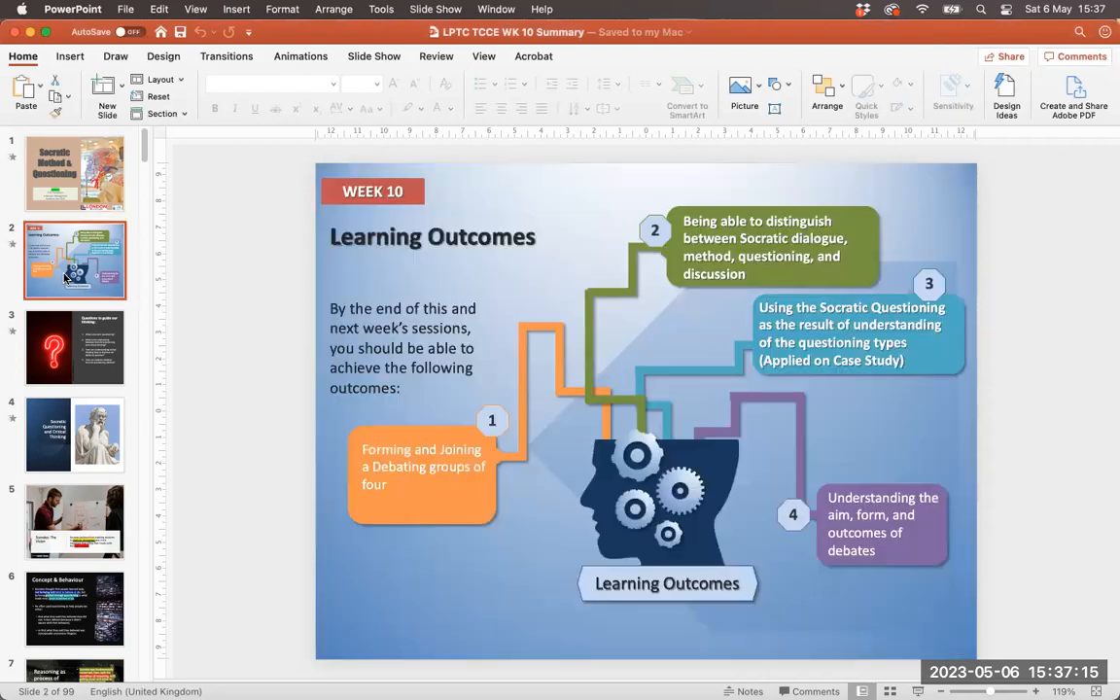
mouse_move(270, 467)
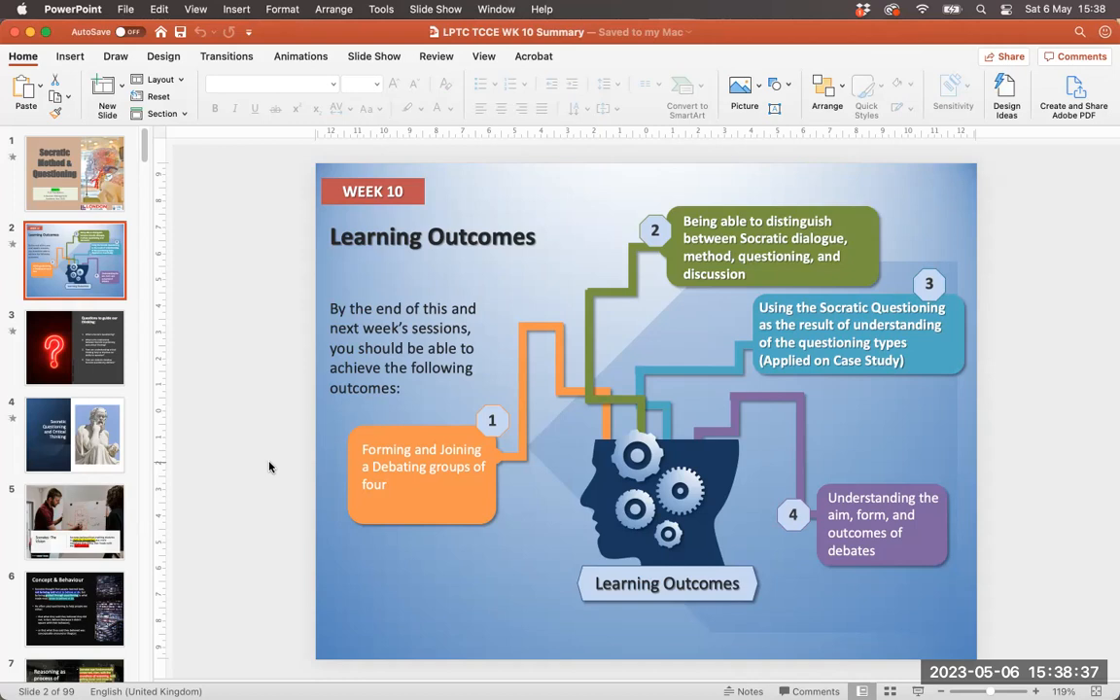
mouse_move(10, 420)
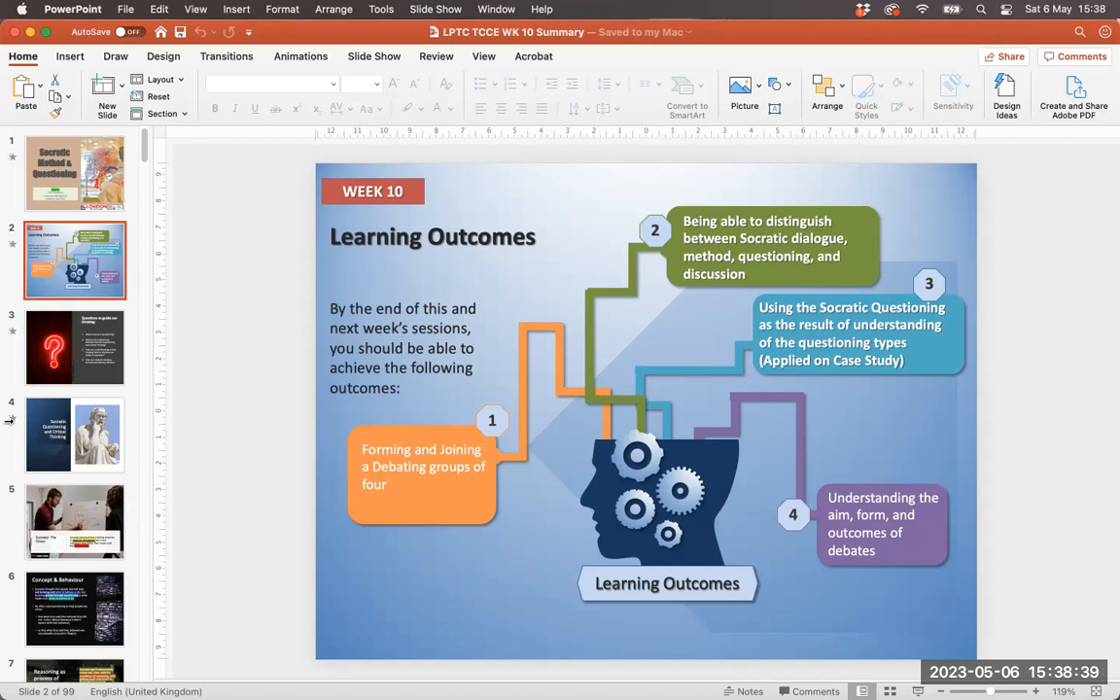
Advance through the Questions, Socratic Questioning and Socrates: The Vision slides to 'Reasoning as process of learning'.
click(74, 346)
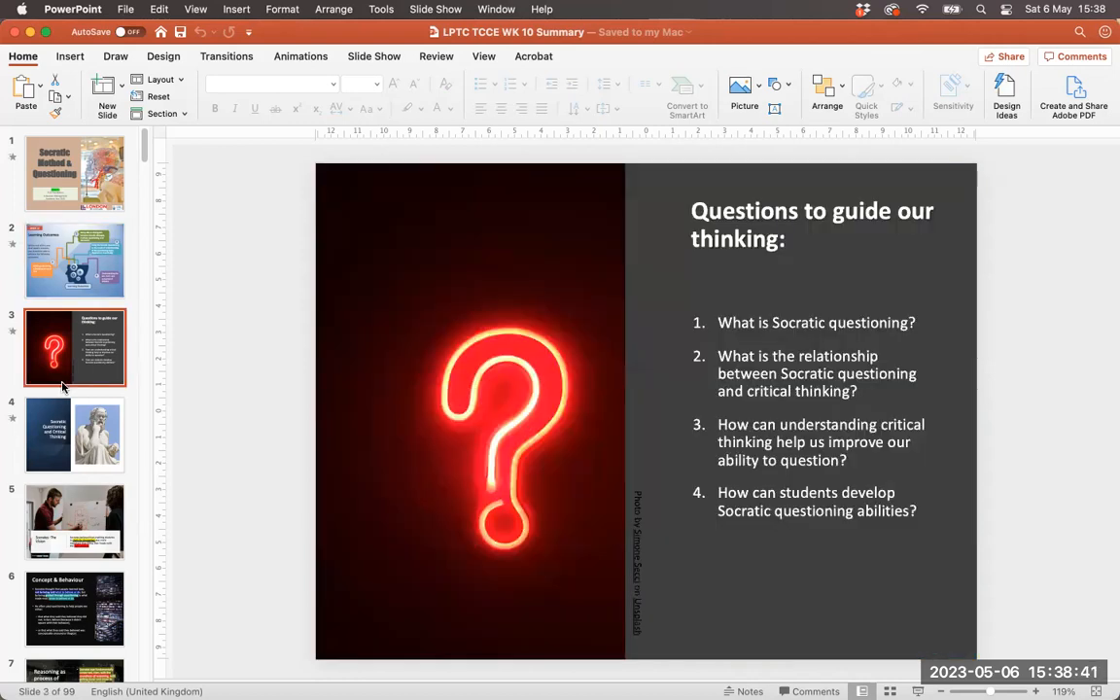
click(74, 435)
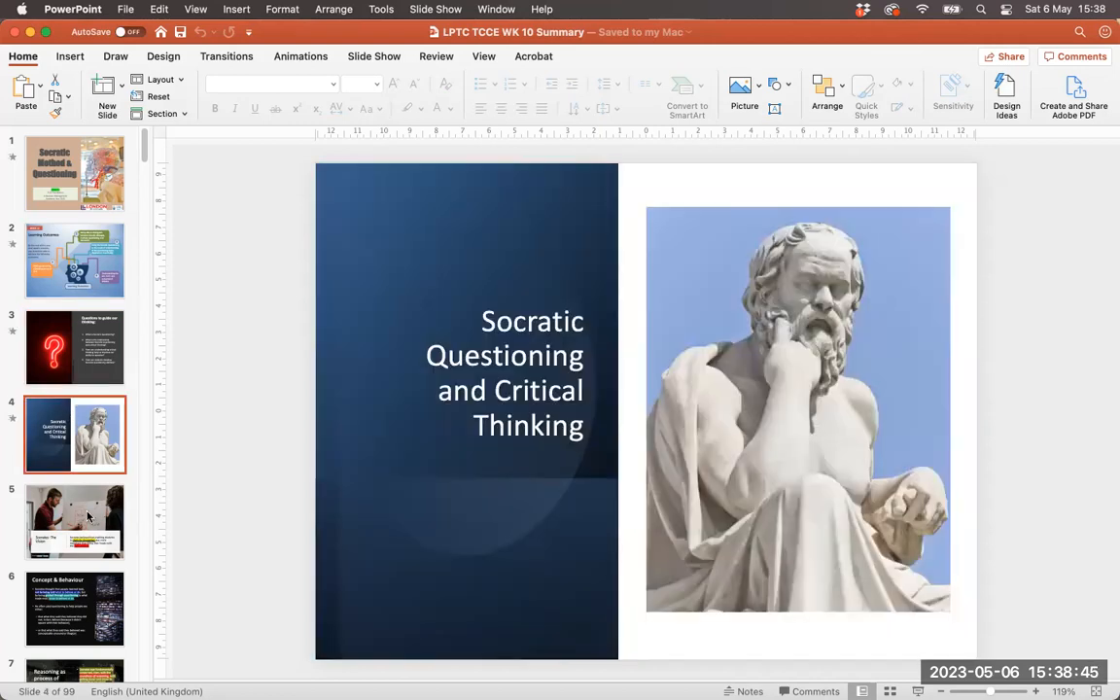
click(73, 522)
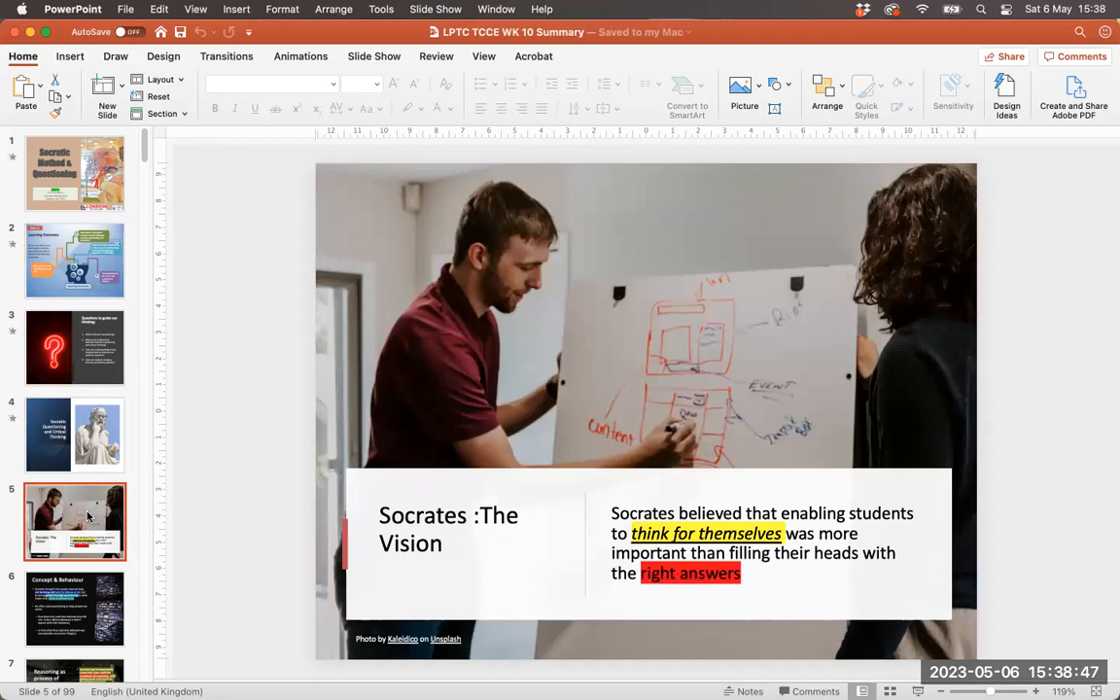
mouse_move(87, 607)
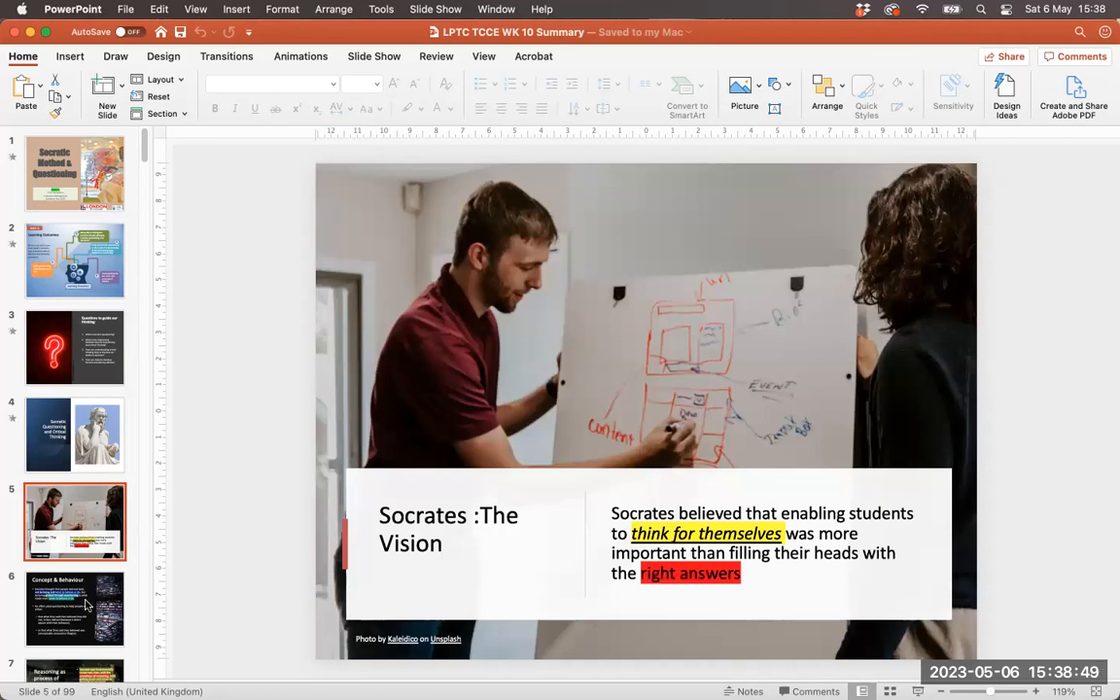
click(74, 607)
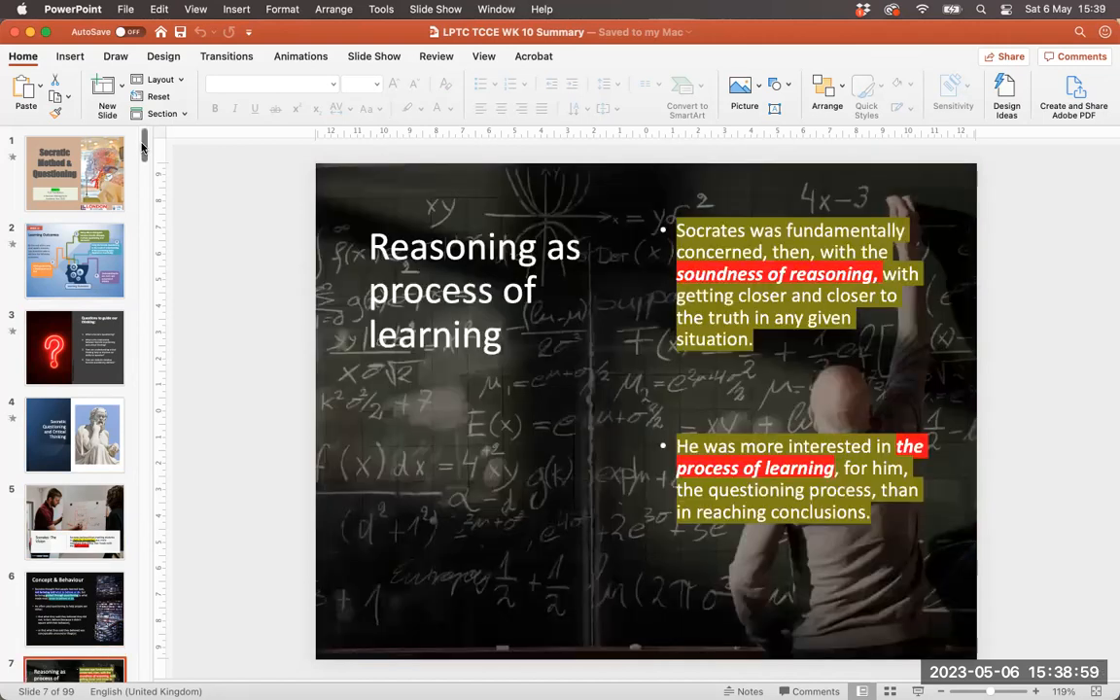
Scroll the thumbnails down to slide 10 on Socrates asking 'What is arête?' and its teachers.
scroll(down, 3)
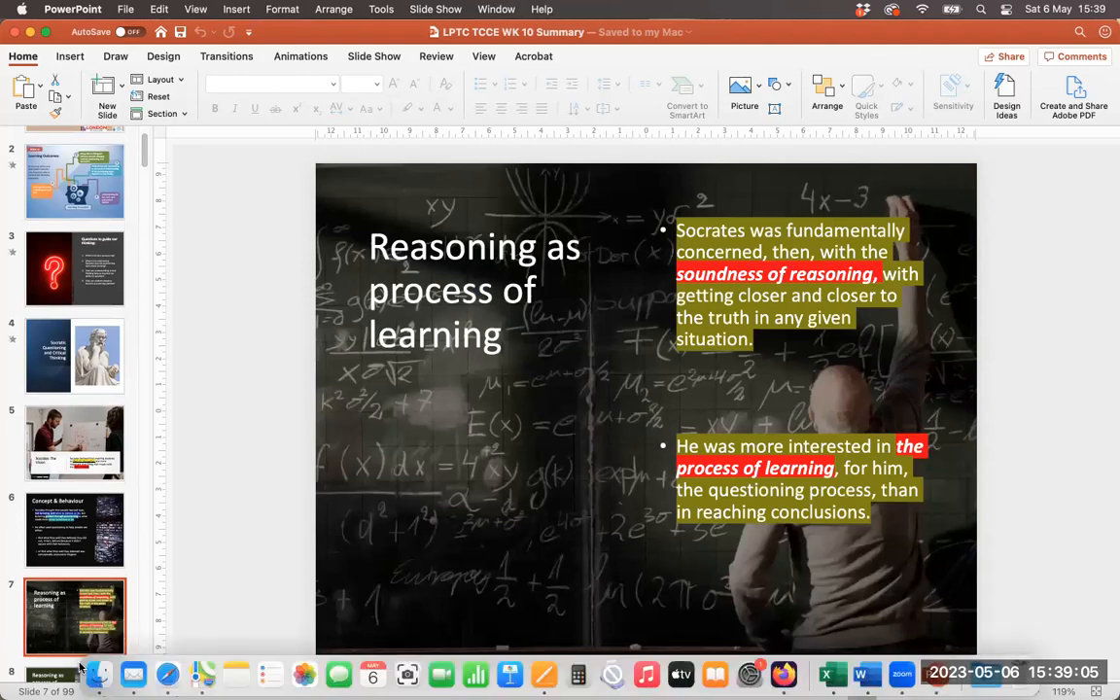
mouse_move(58, 615)
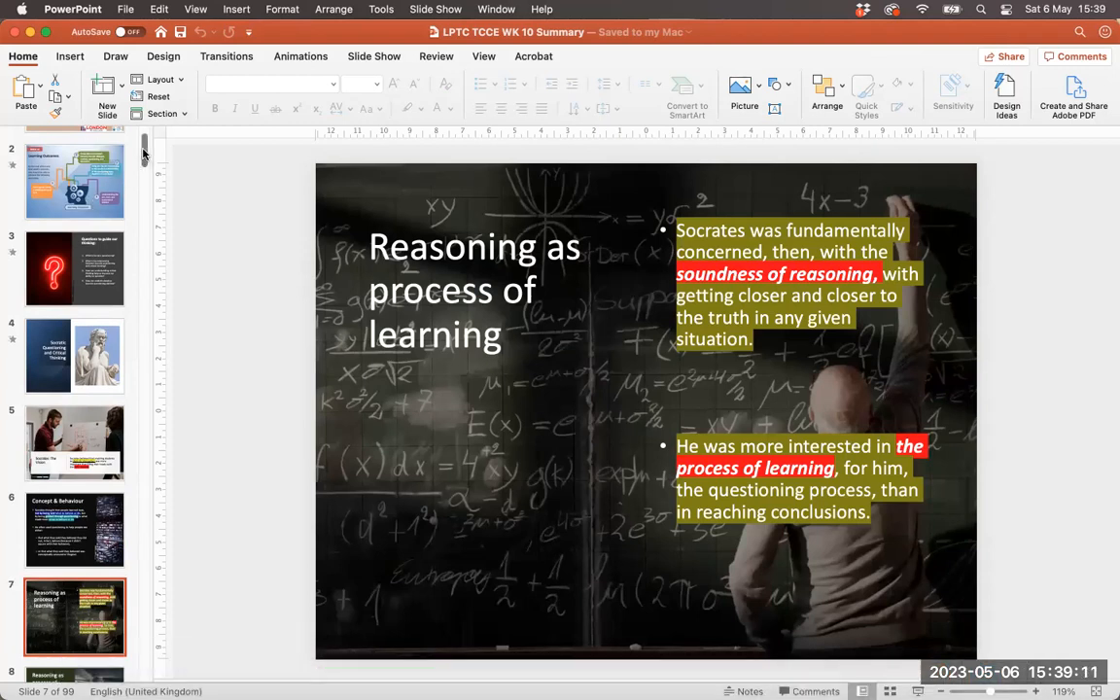
scroll(down, 3)
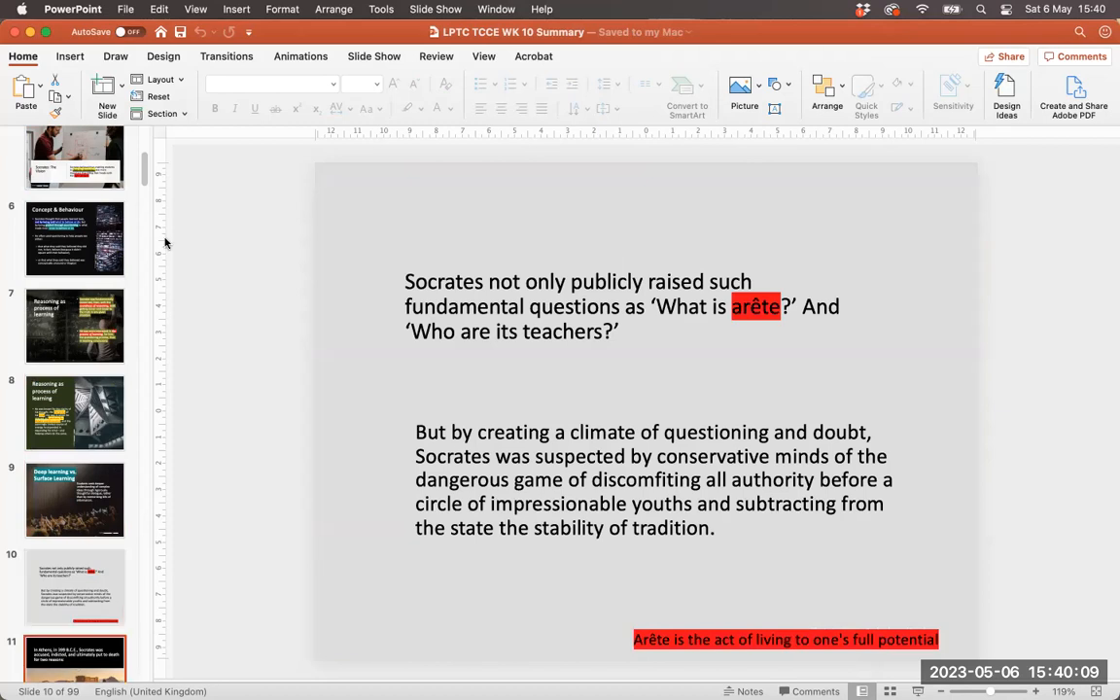
Move past the accusations slide to slide 13's Socratic diagram of Dialogue, Discussion, Method and Questioning.
click(74, 311)
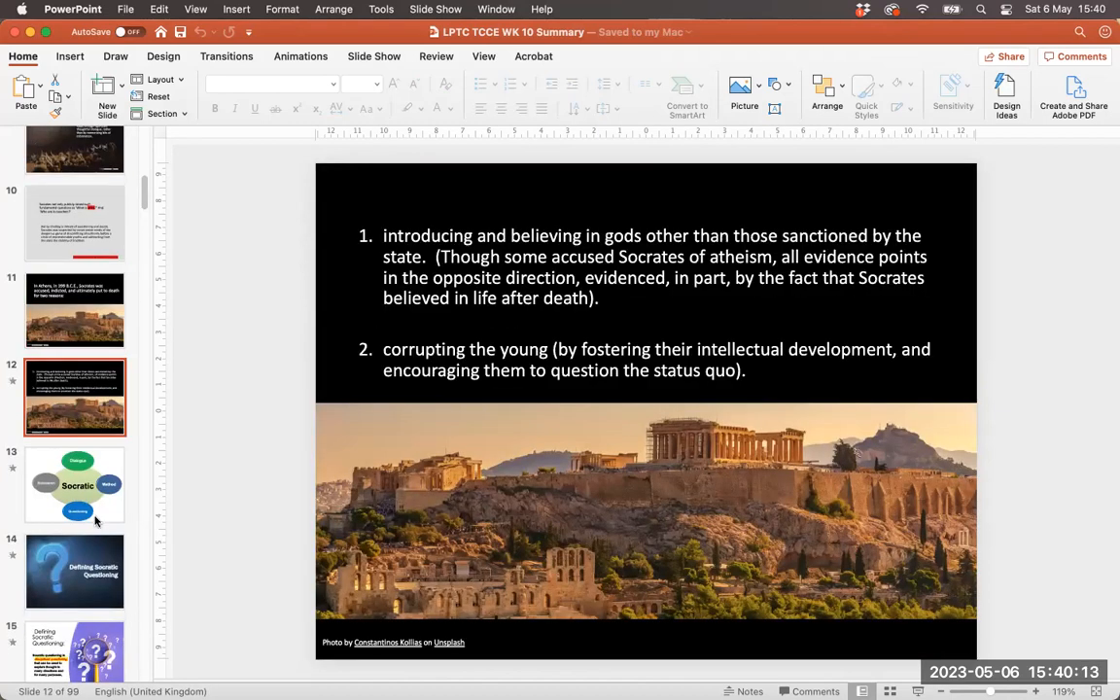
click(74, 486)
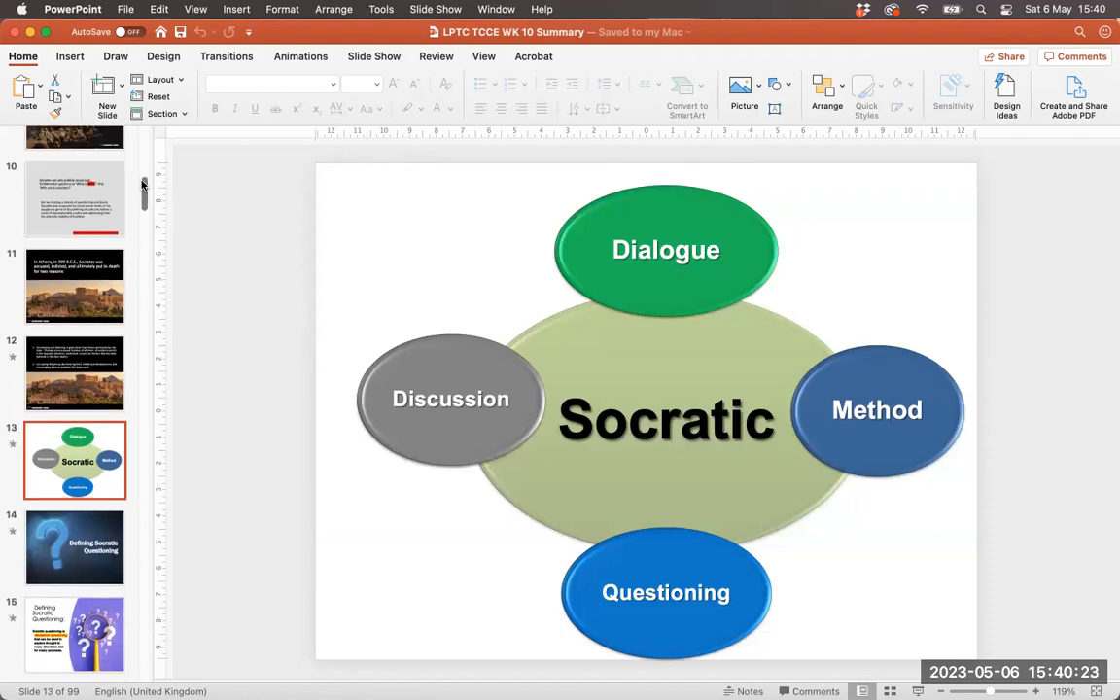
scroll(down, 3)
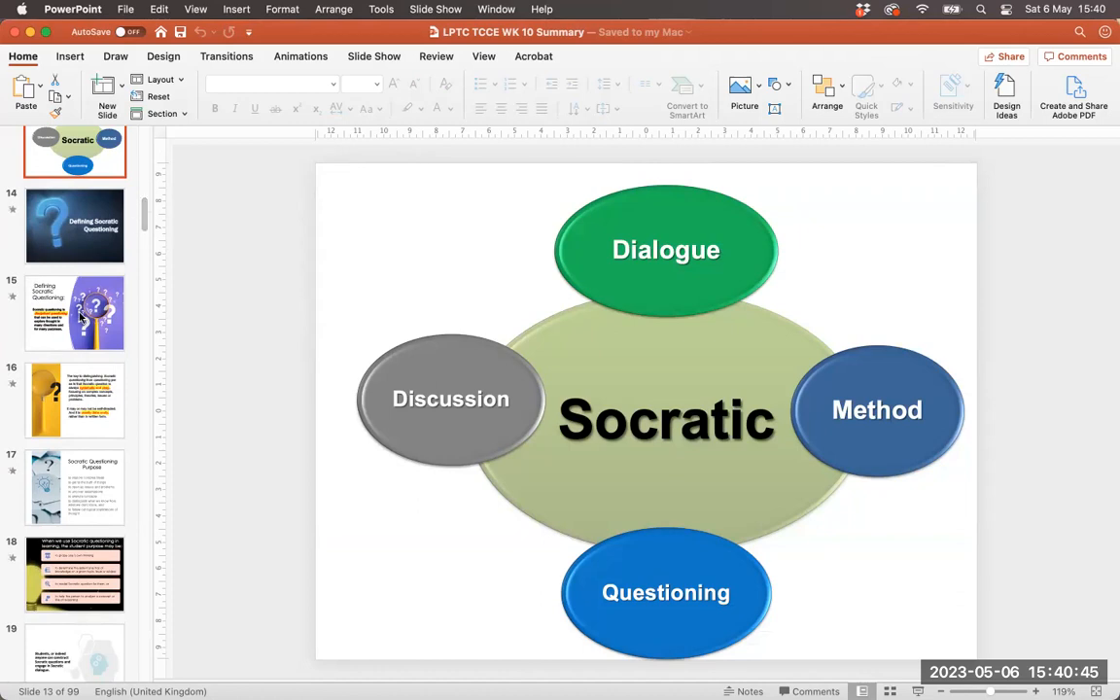
mouse_move(112, 451)
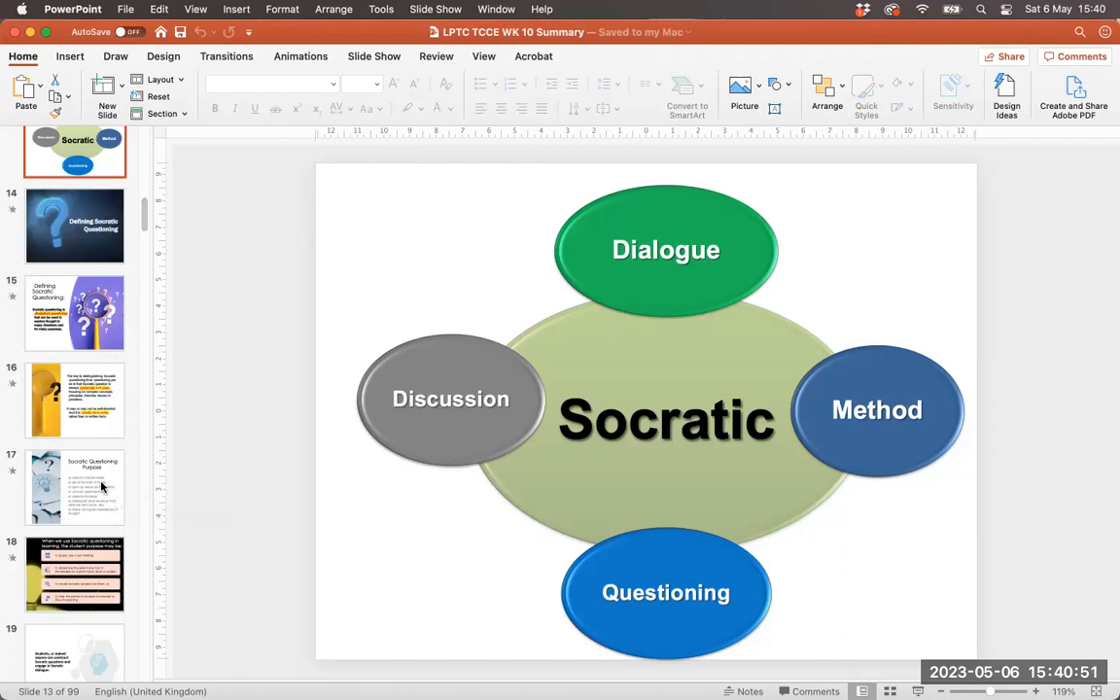
Pass the Socratic Questioning Purpose slide and scroll down to slide 38, Elder and Paul's Standards of Thinking.
click(74, 486)
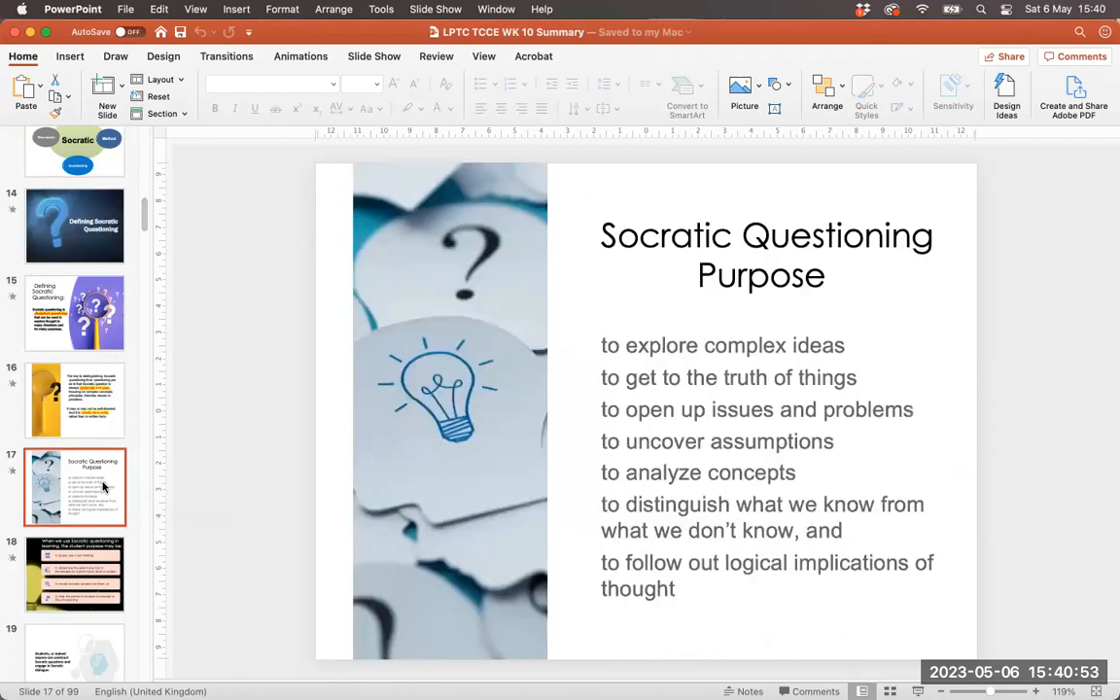
mouse_move(140, 232)
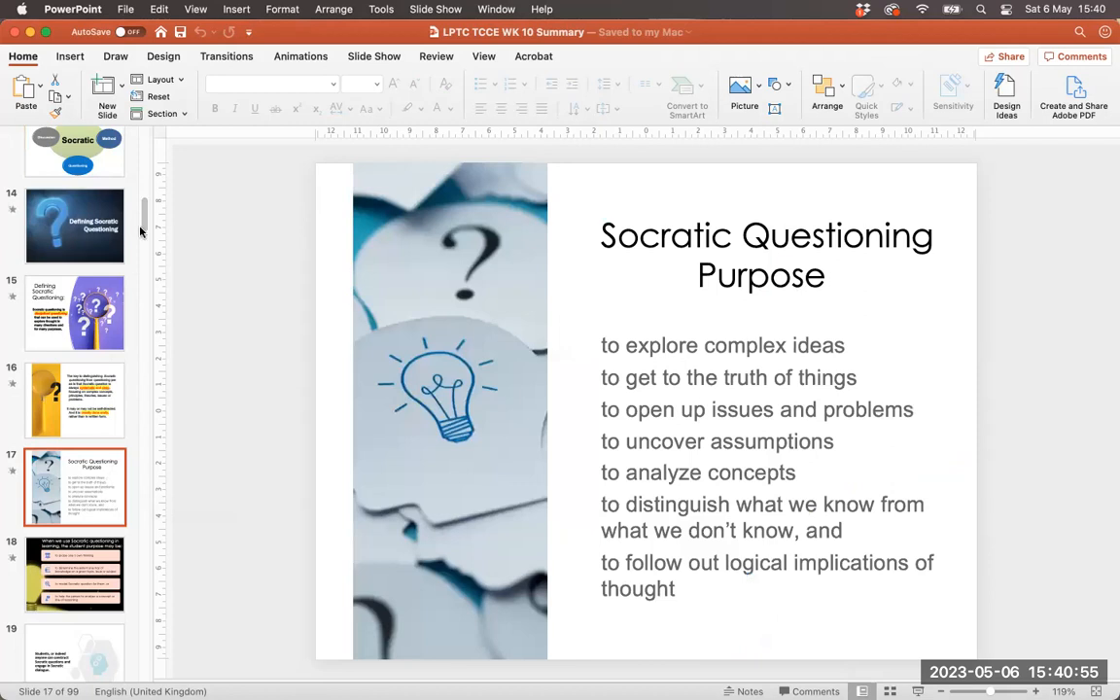
scroll(down, 3)
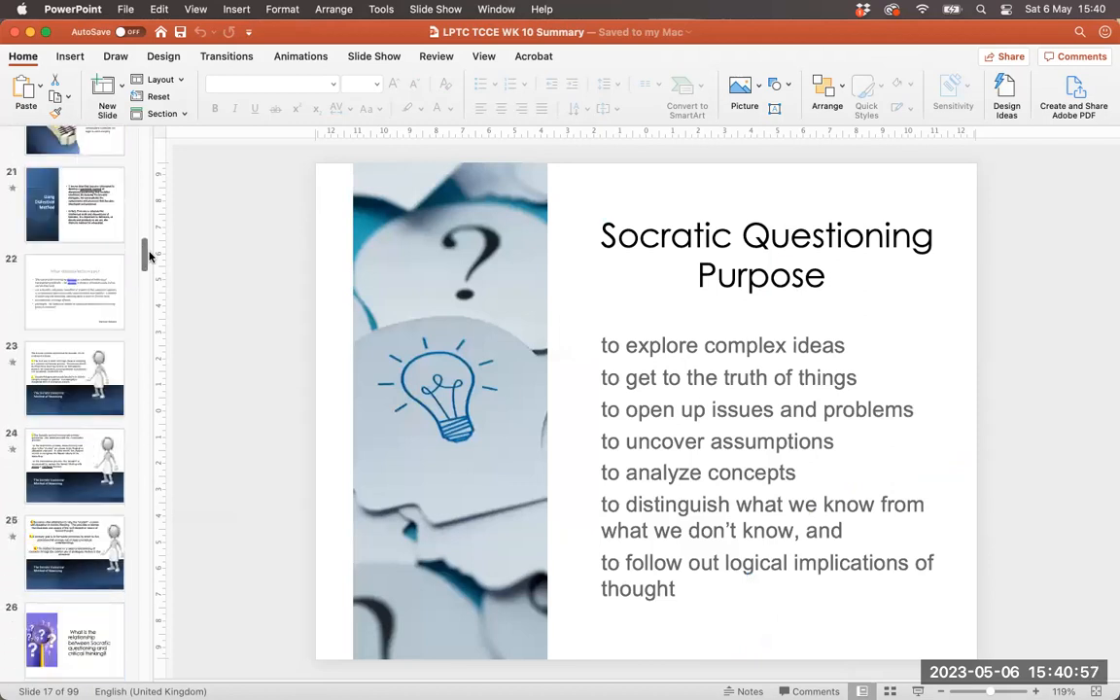
scroll(down, 3)
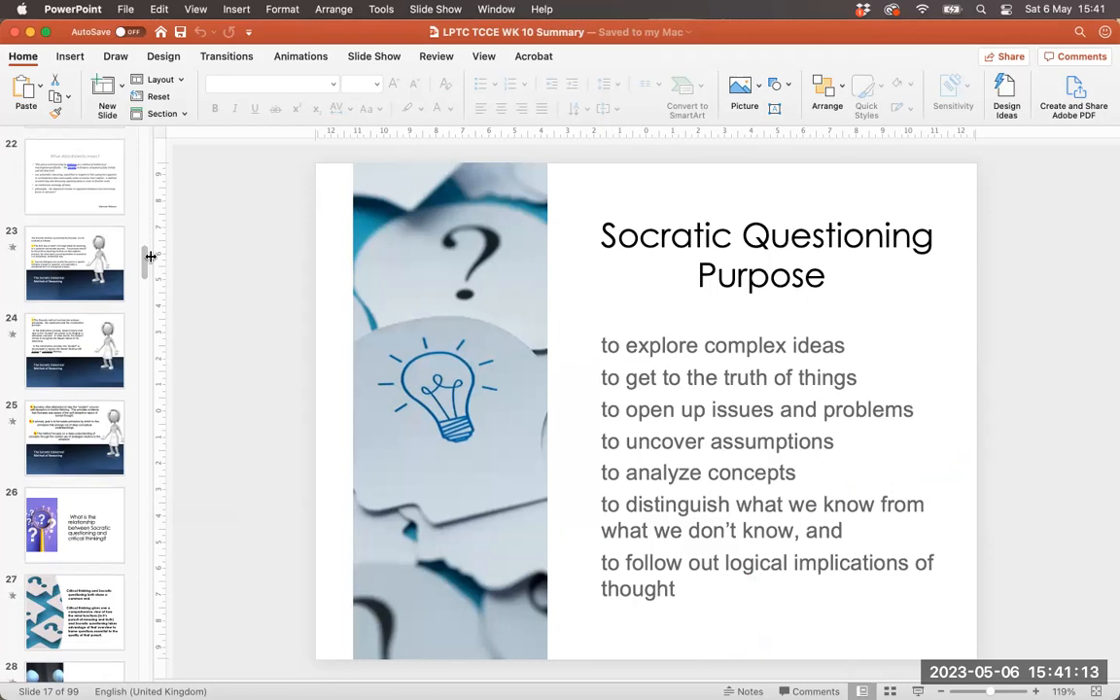
mouse_move(142, 272)
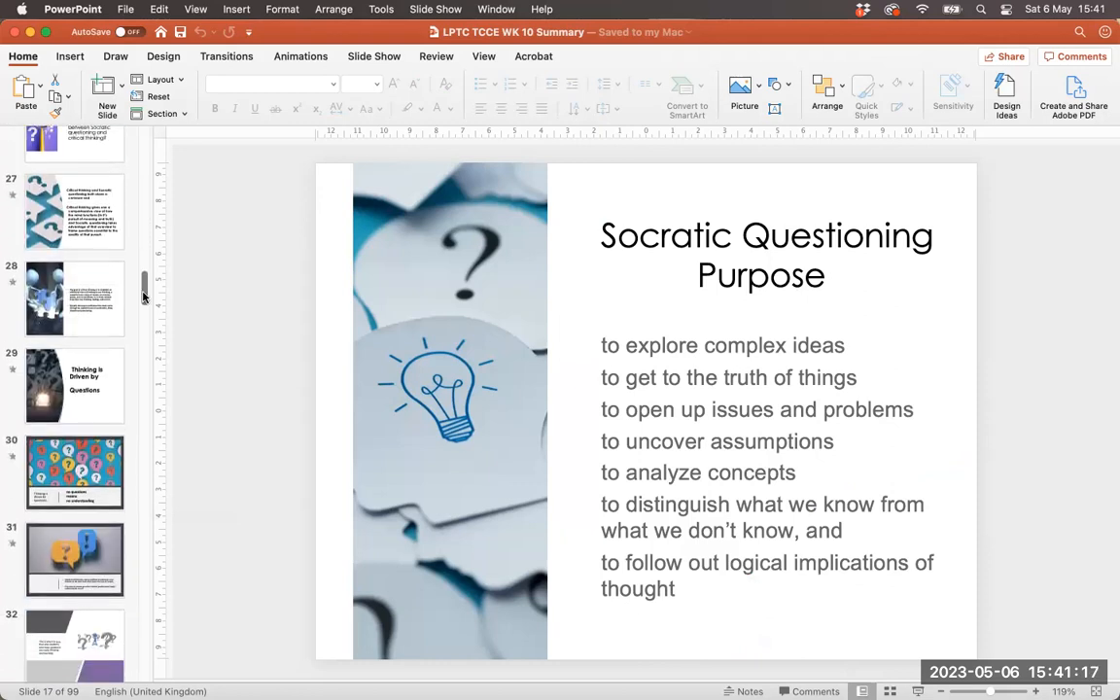
scroll(down, 3)
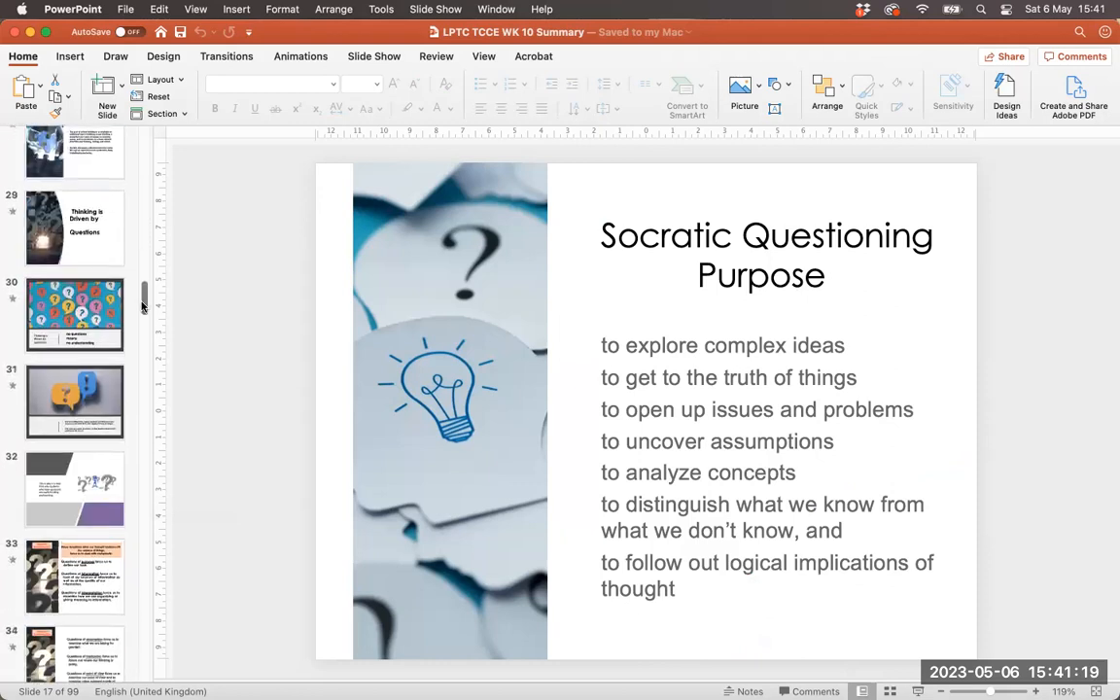
scroll(down, 3)
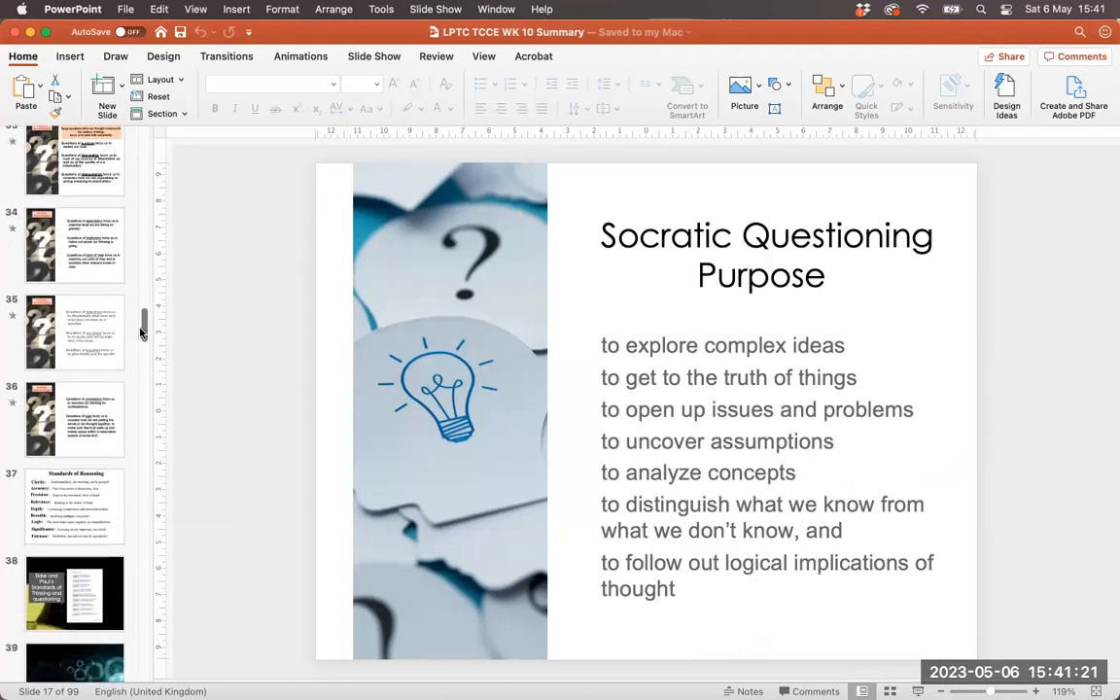
scroll(down, 3)
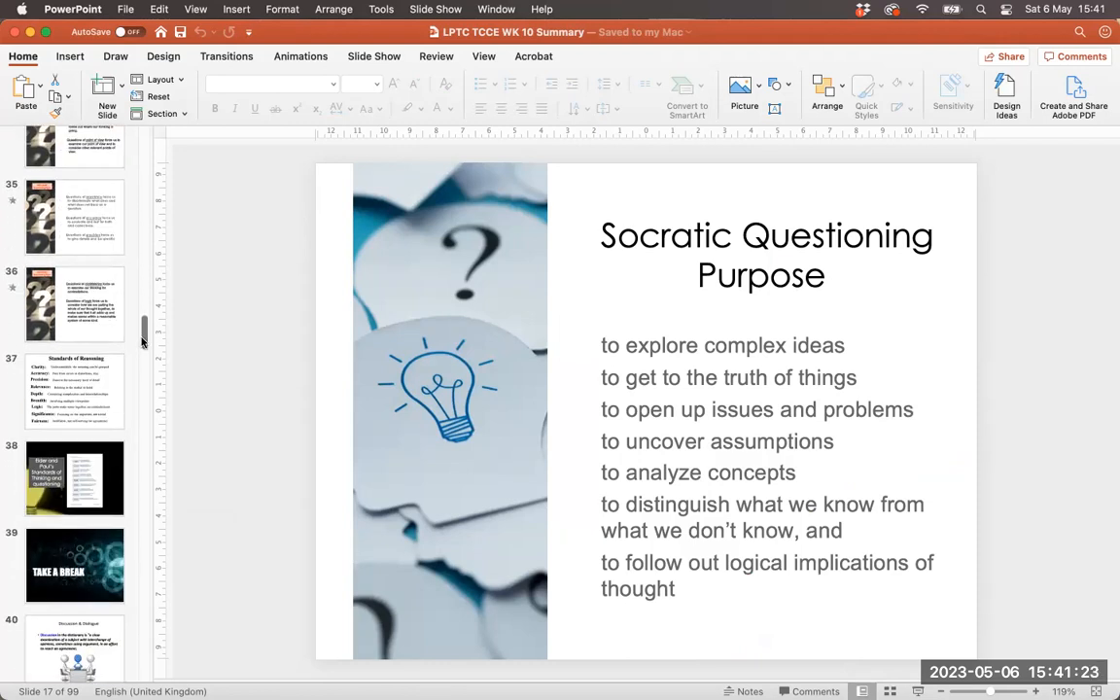
scroll(down, 3)
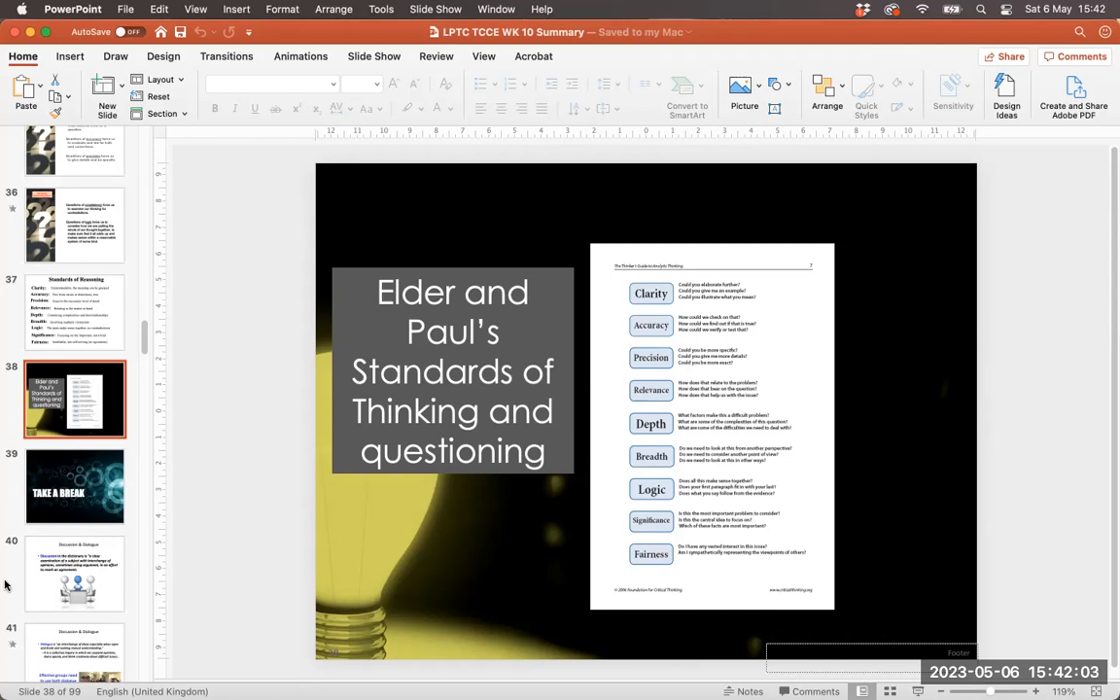
mouse_move(125, 334)
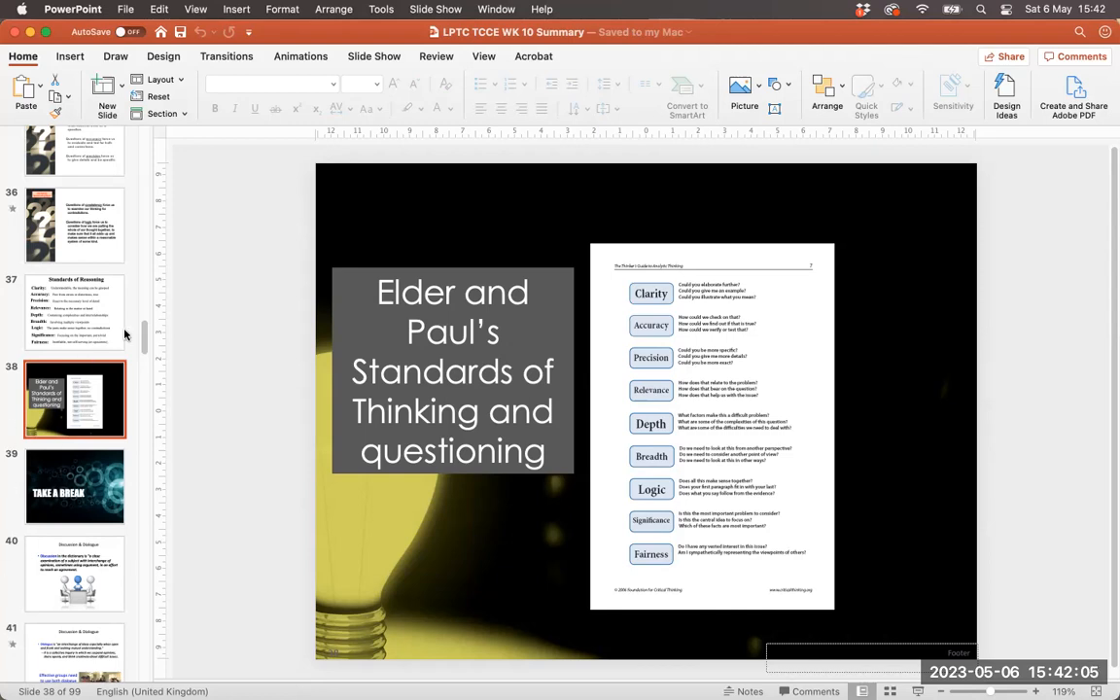
scroll(down, 3)
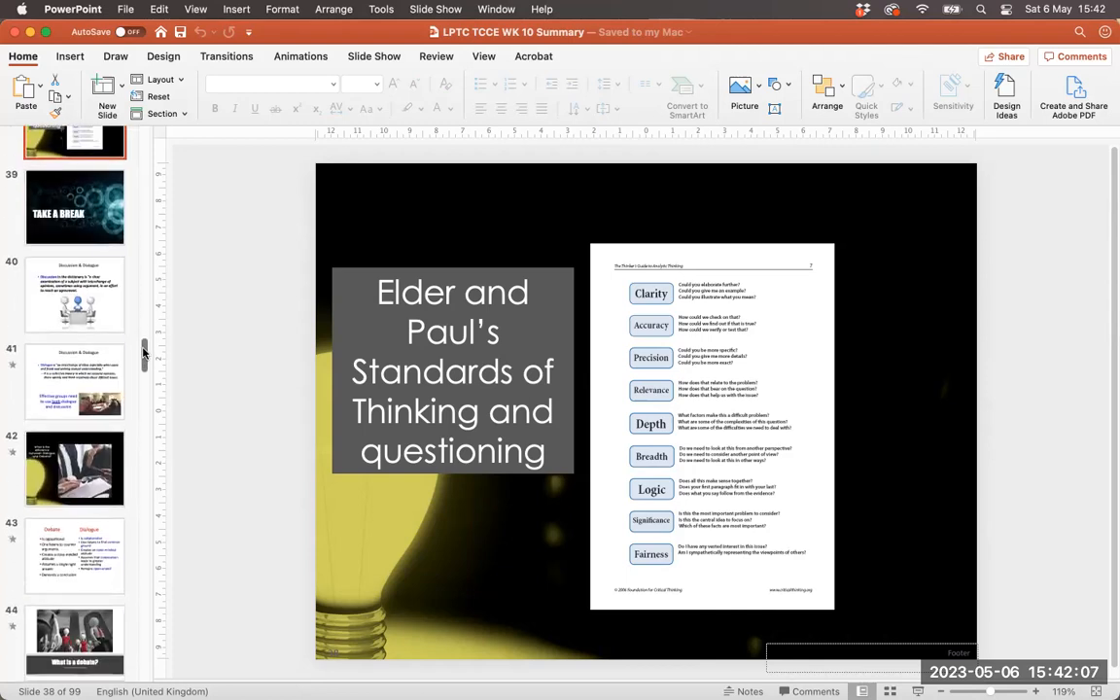
mouse_move(136, 346)
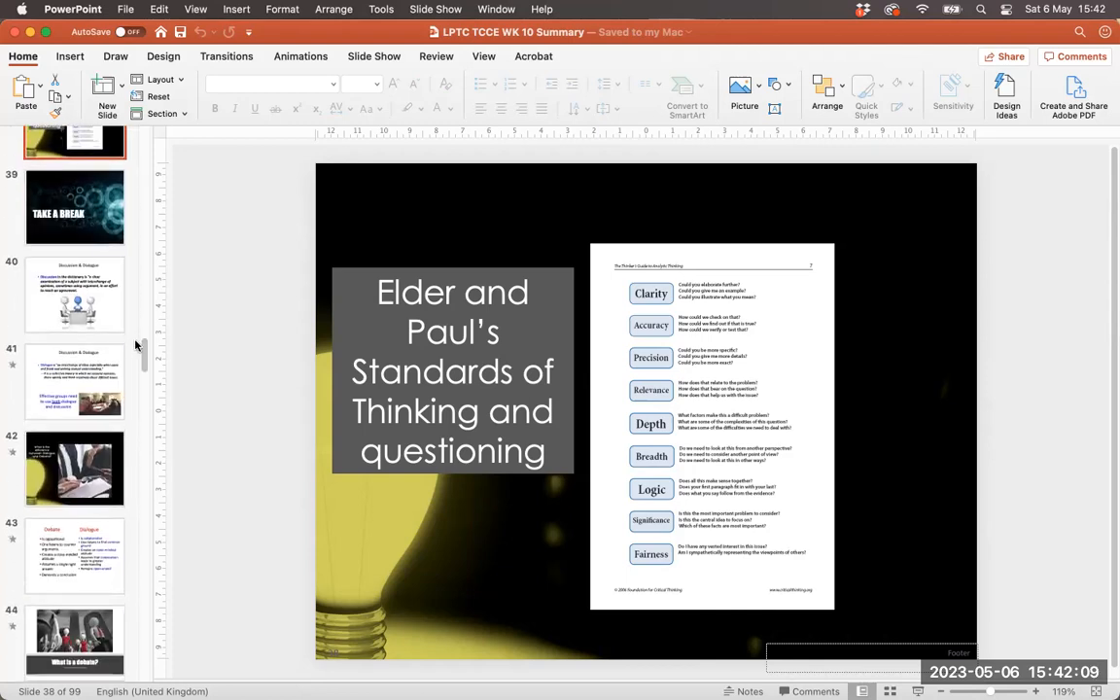
scroll(down, 3)
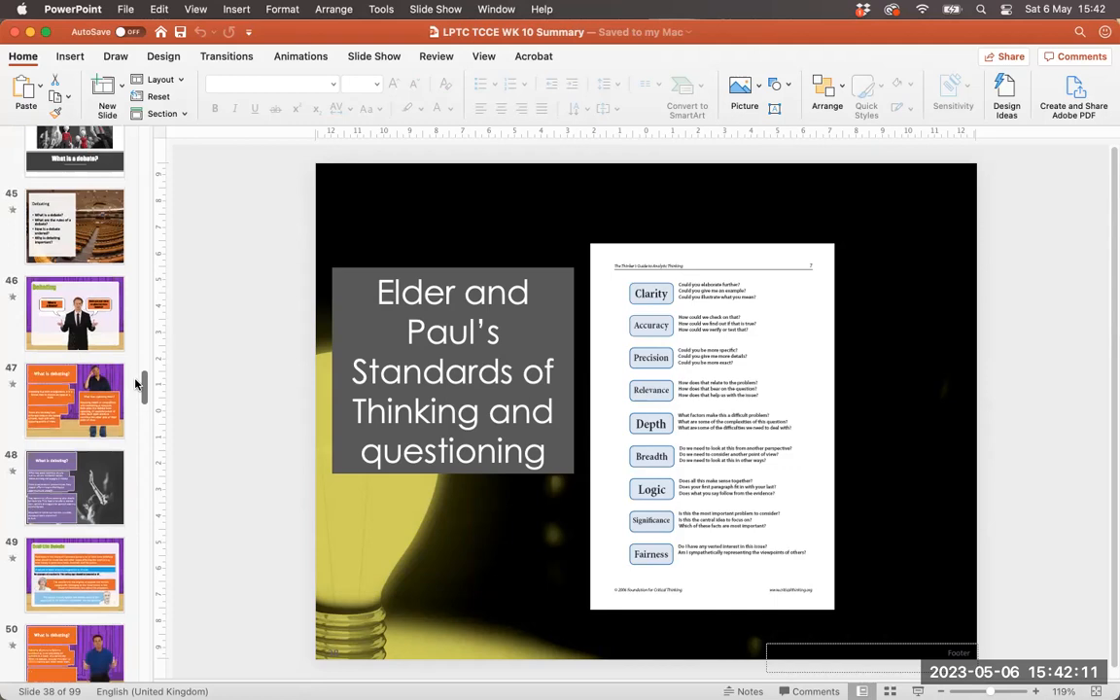
scroll(down, 3)
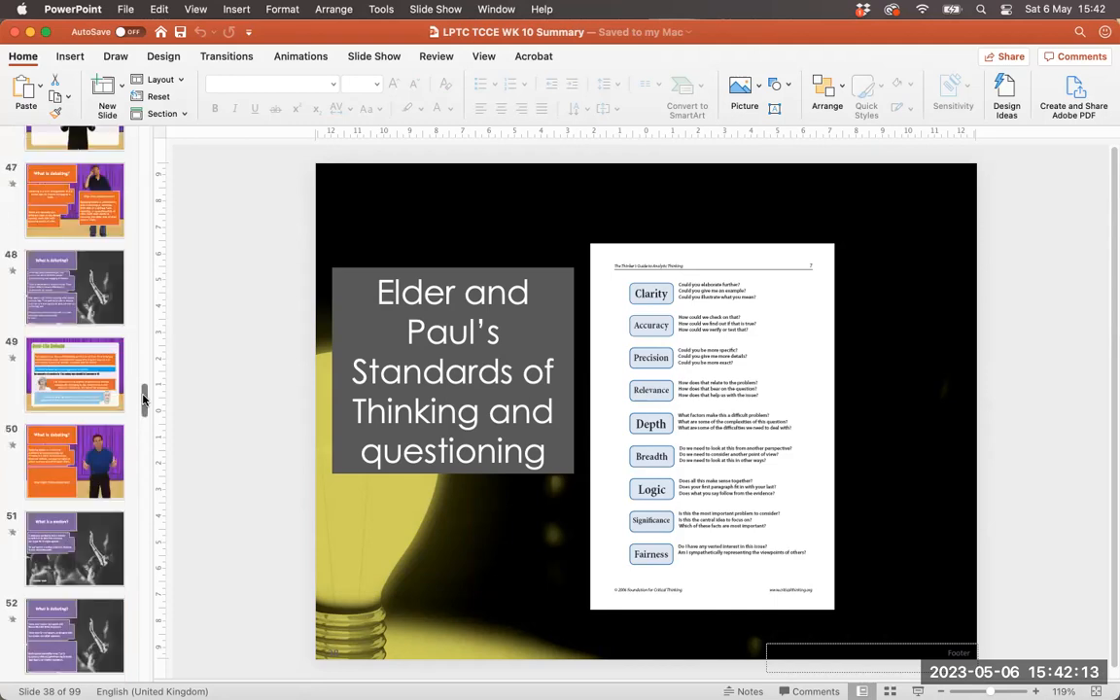
scroll(down, 3)
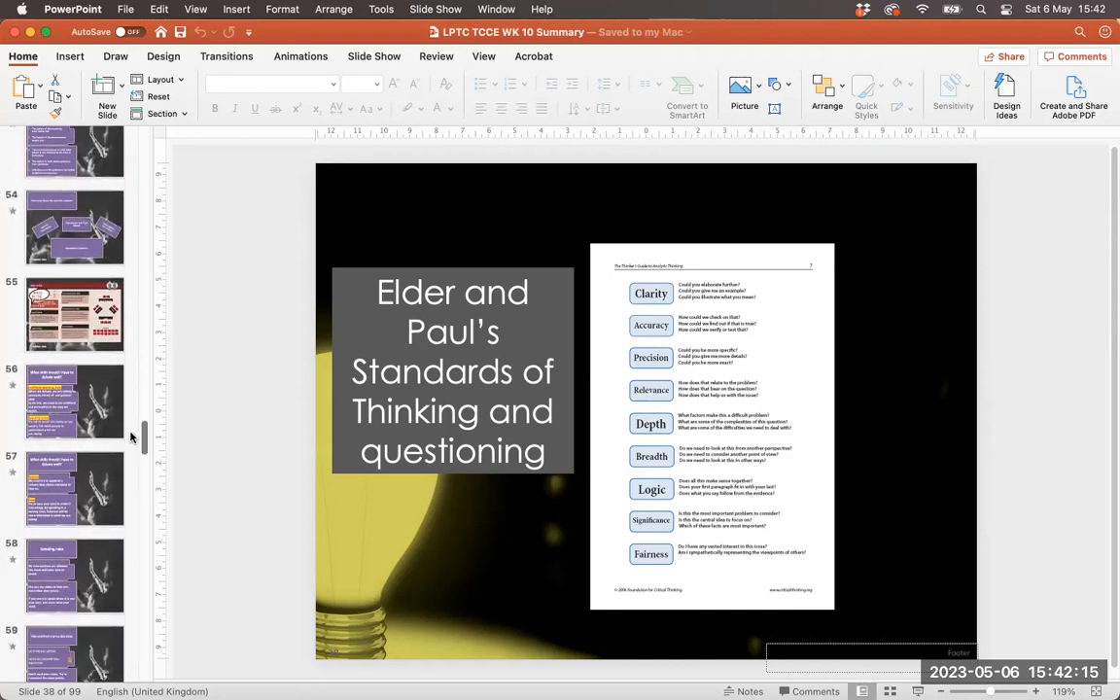
scroll(down, 3)
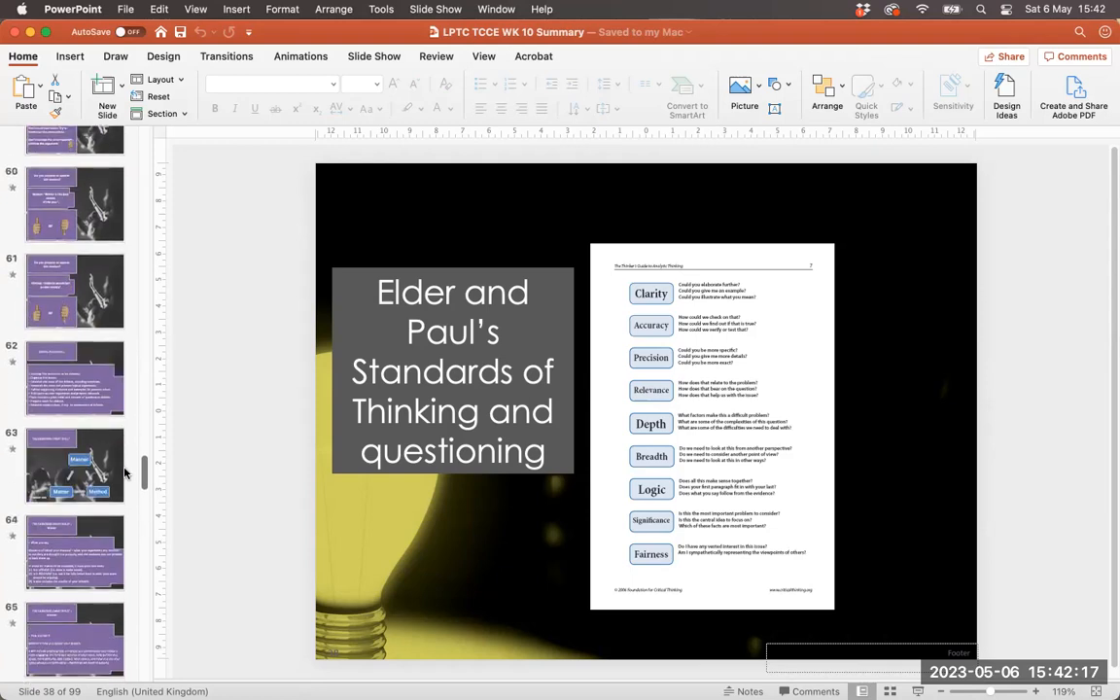
scroll(down, 3)
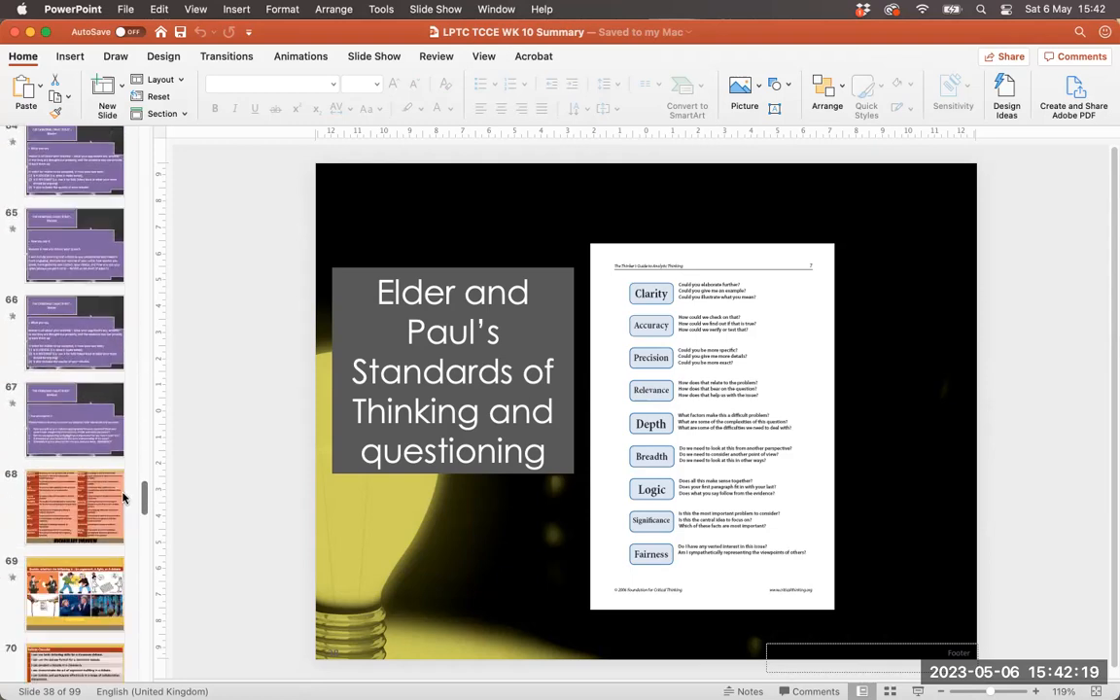
scroll(down, 3)
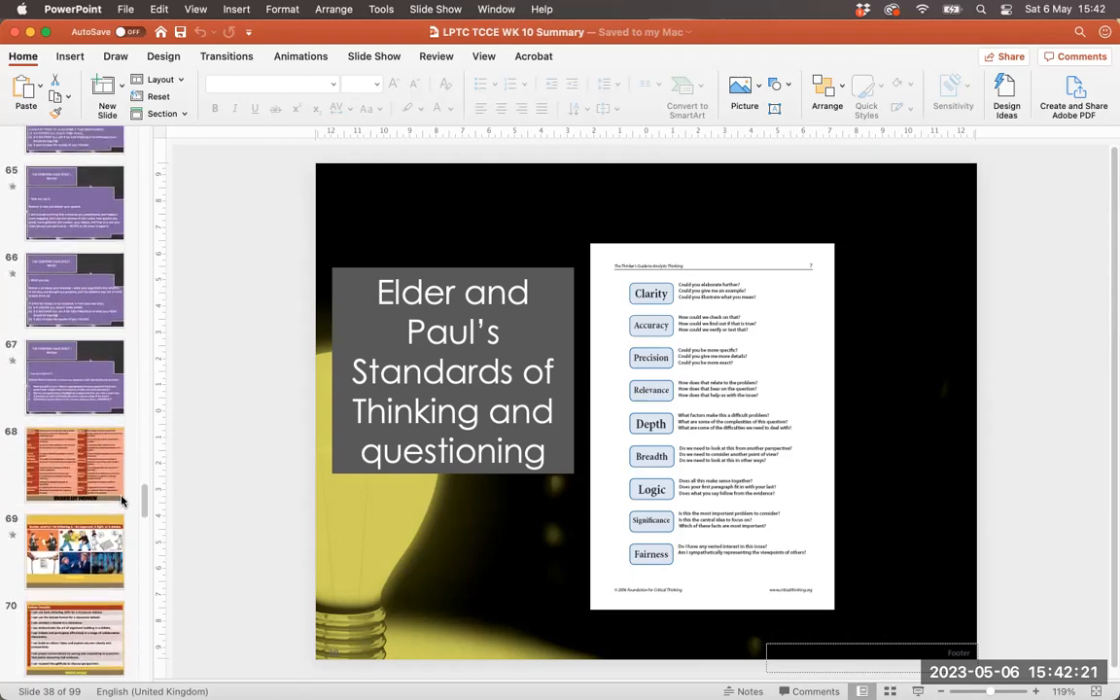
mouse_move(75, 463)
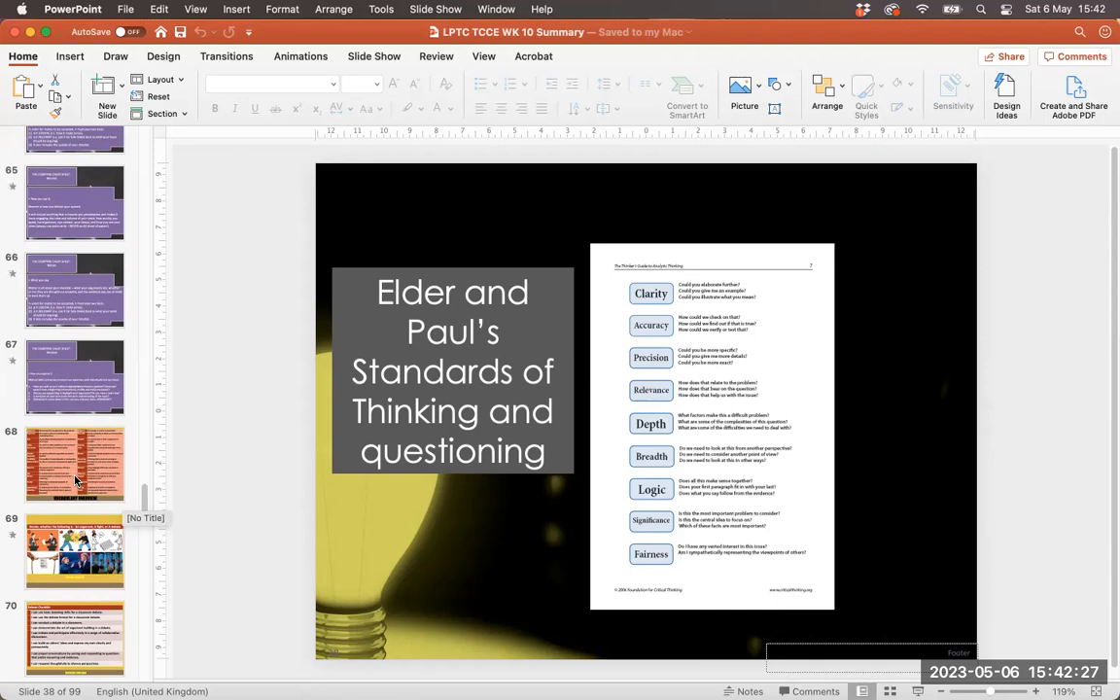
View slide 68's Vocabulary Overview table, then continue down to slide 72, 'Assignment task'.
click(74, 463)
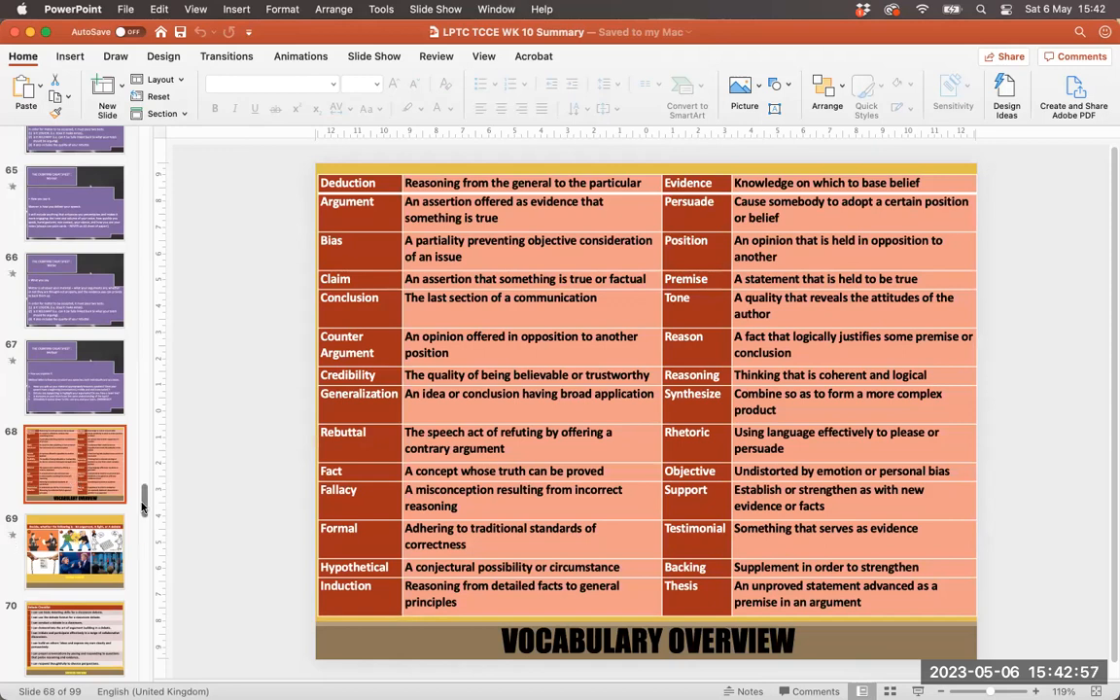
scroll(down, 3)
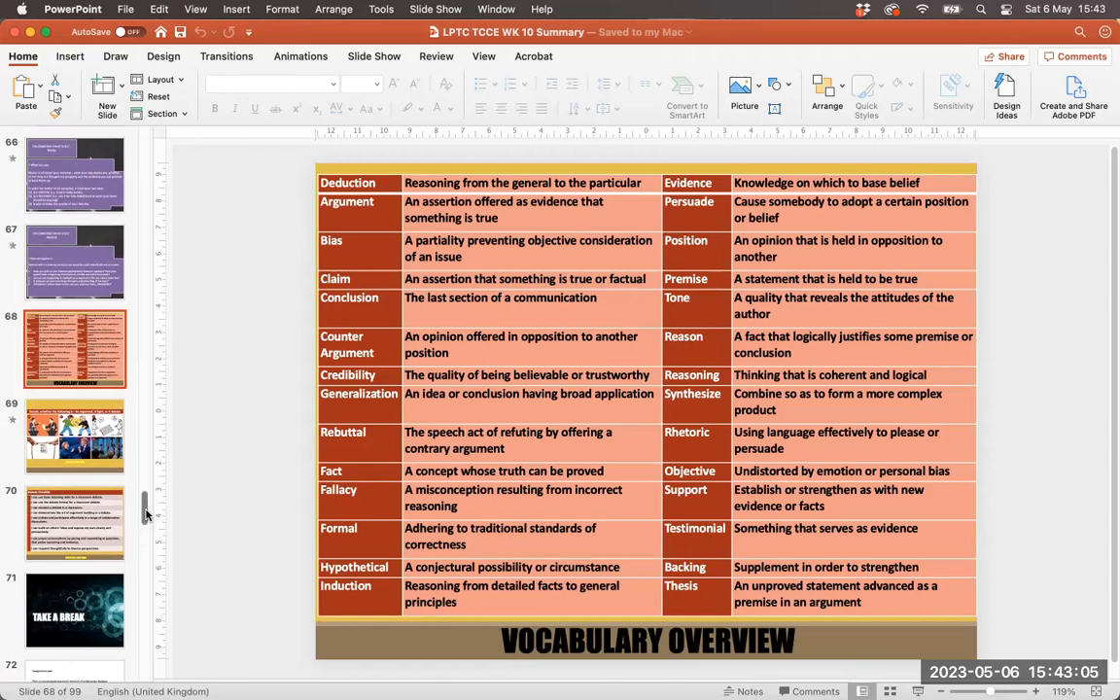
scroll(down, 3)
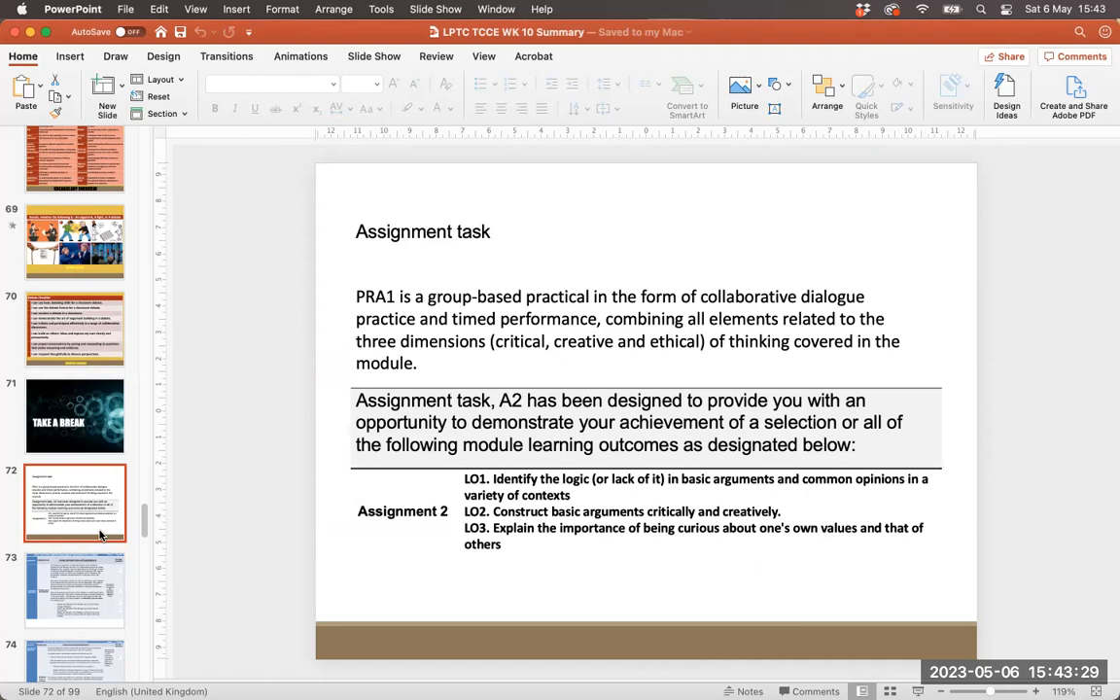
mouse_move(88, 584)
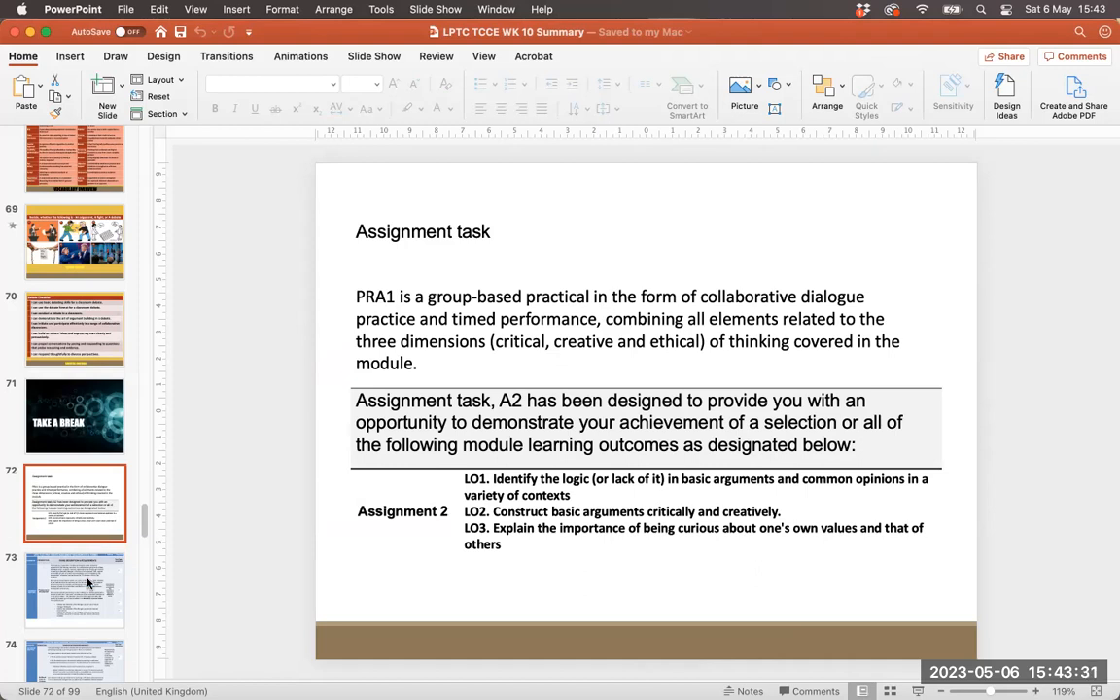
Show slide 74 with the PRA1 debate assessment requirements and format table.
click(88, 583)
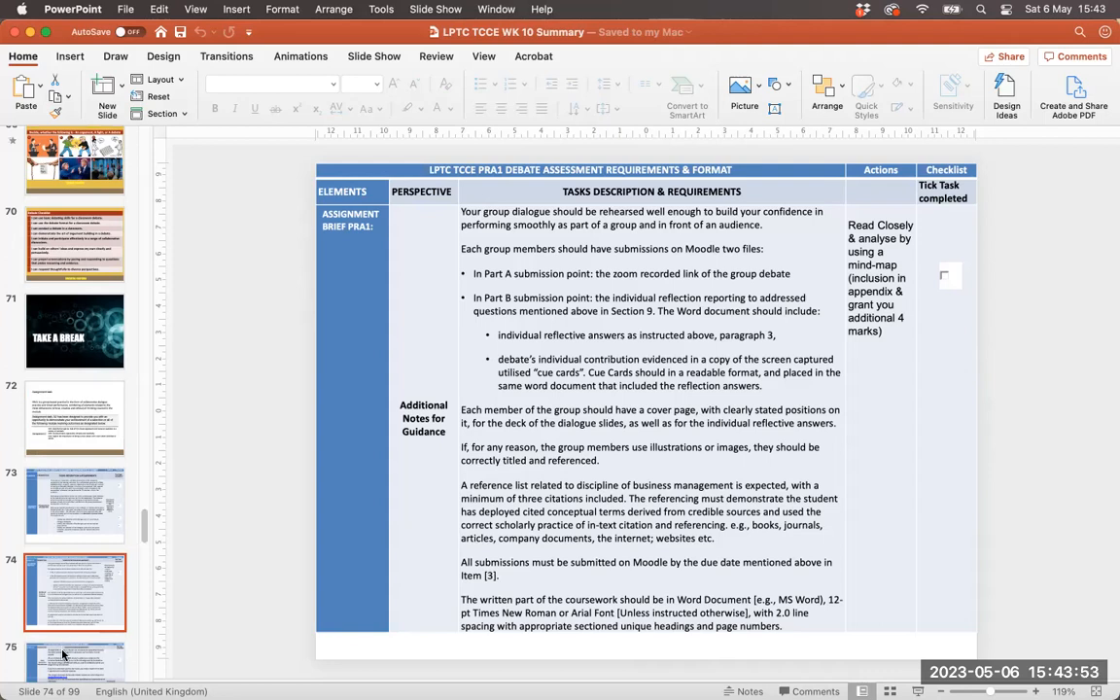
mouse_move(62, 654)
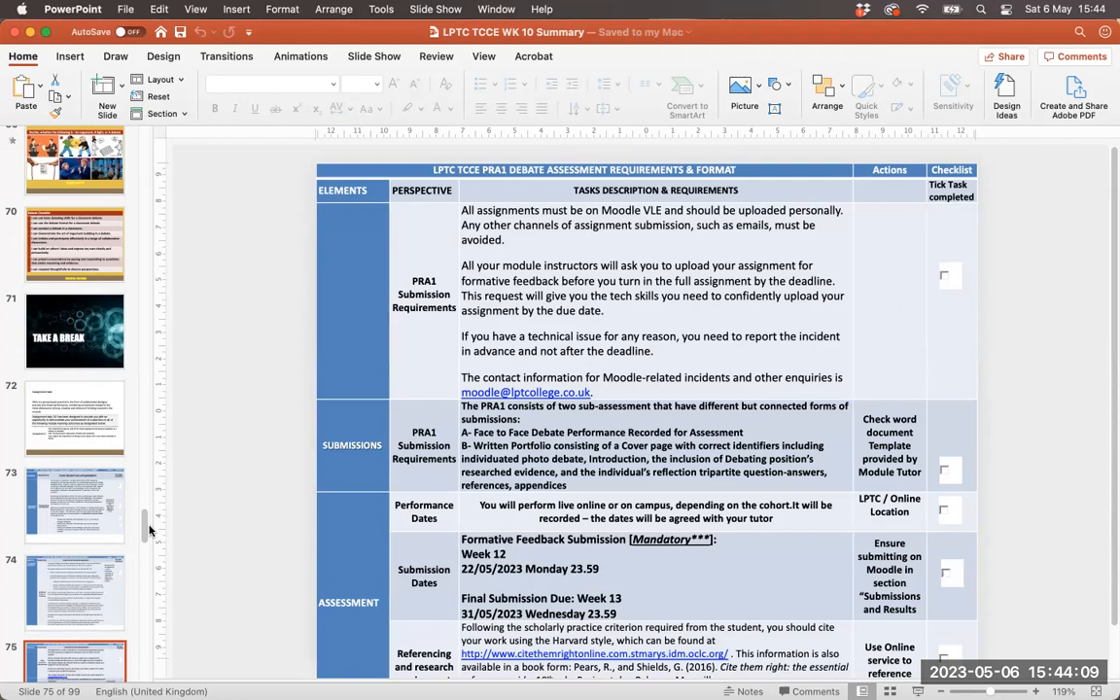
Continue down to slide 75, the PRA1 submission requirements with dates and referencing guidance.
scroll(down, 3)
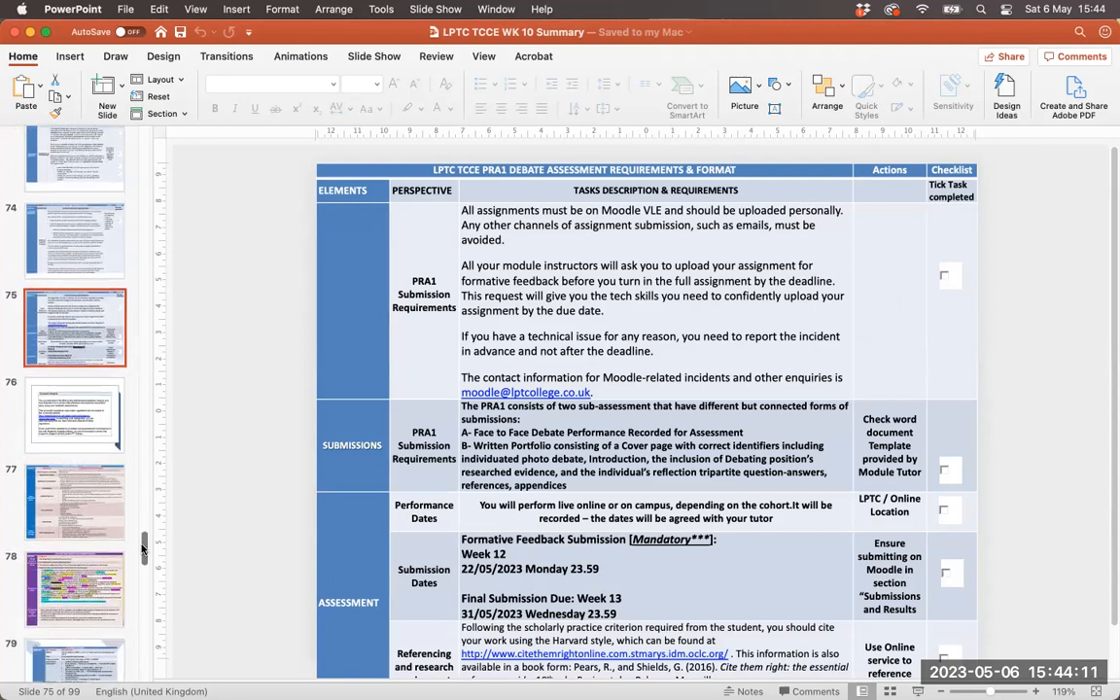
scroll(down, 3)
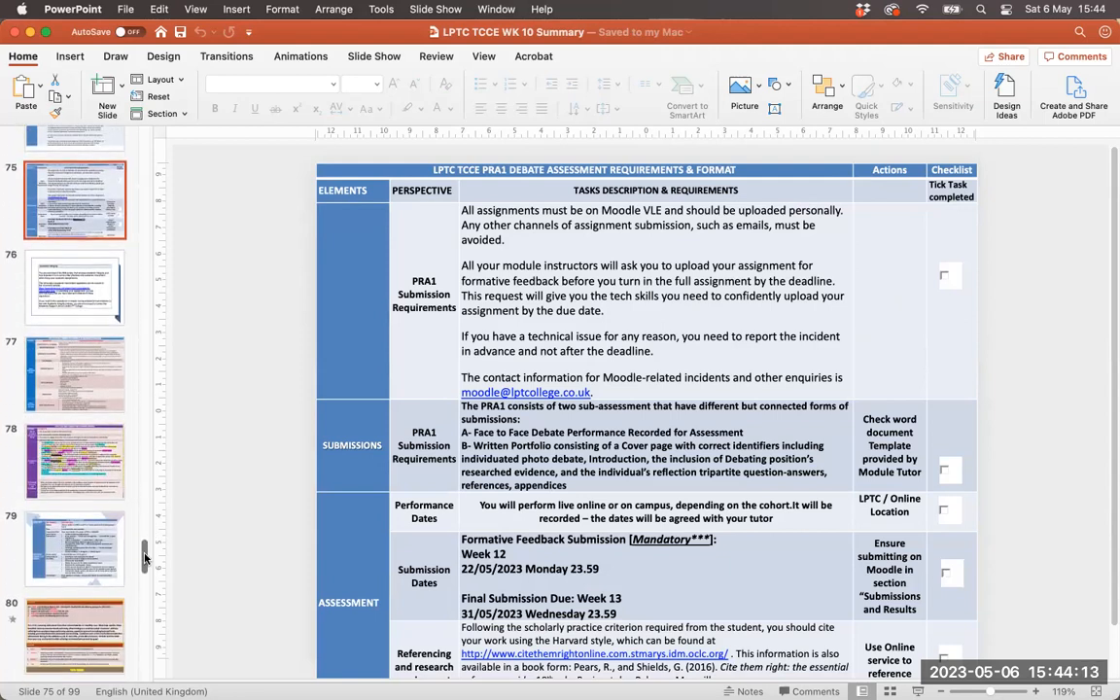
scroll(down, 3)
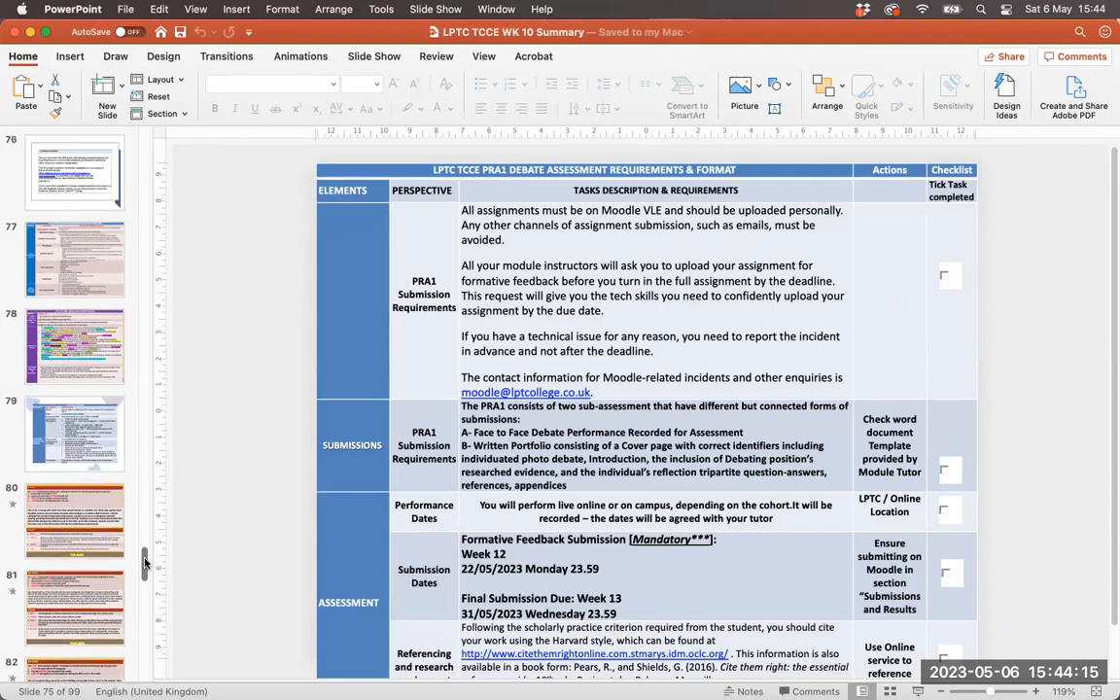